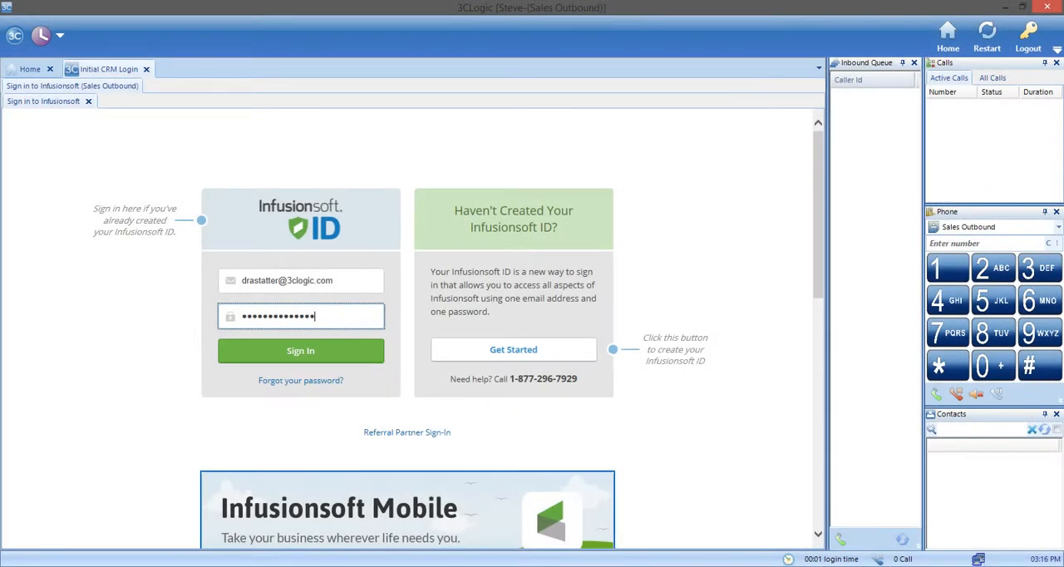
Sign in to the embedded Infusionsoft account and reach its dashboard from the navigation menu
click(299, 349)
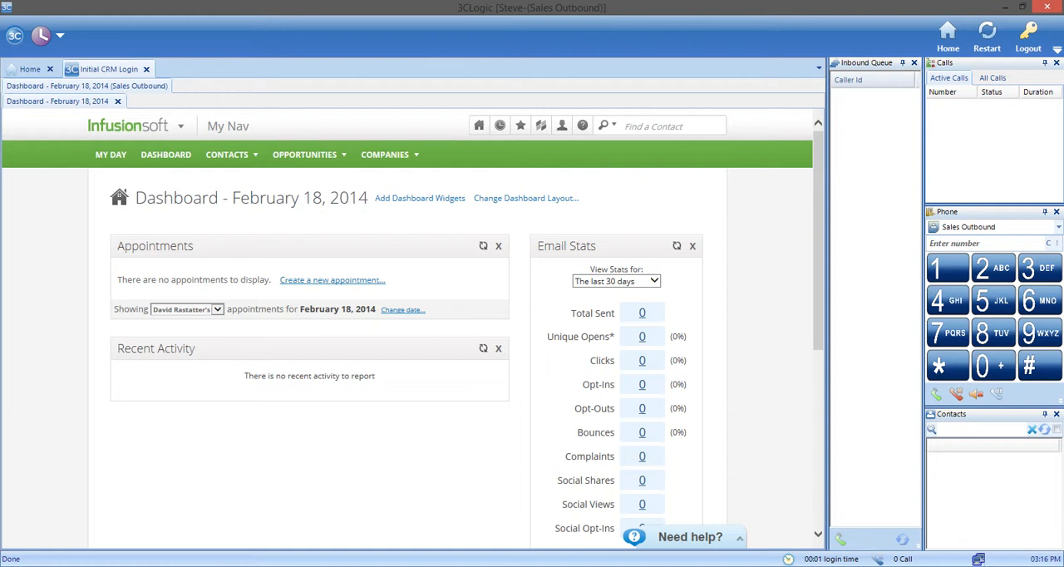
click(228, 127)
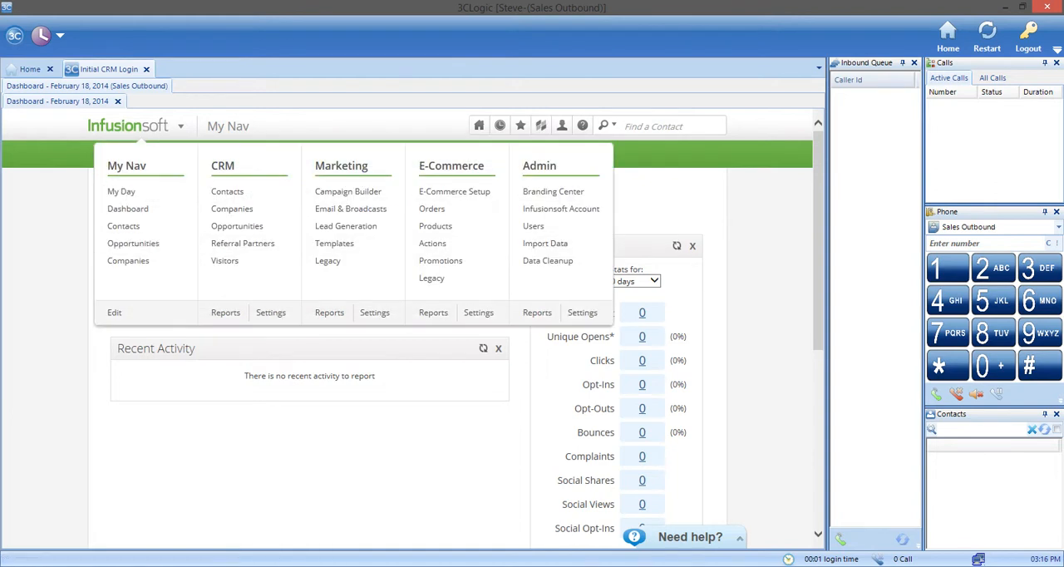
click(122, 192)
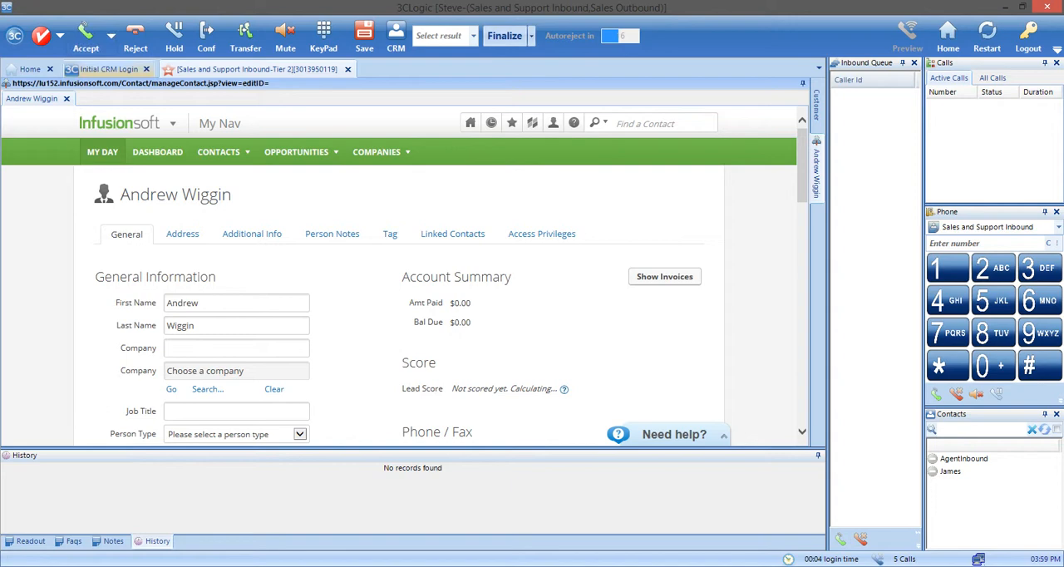
Take the inbound call so Andrew Wiggin's Infusionsoft contact record pops in the CRM tab
click(85, 33)
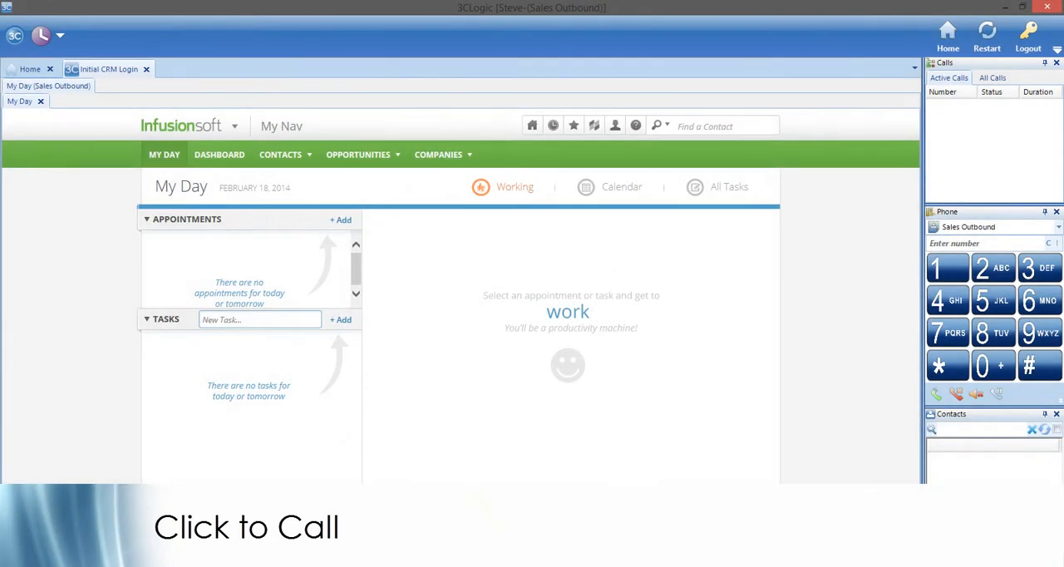
click(274, 153)
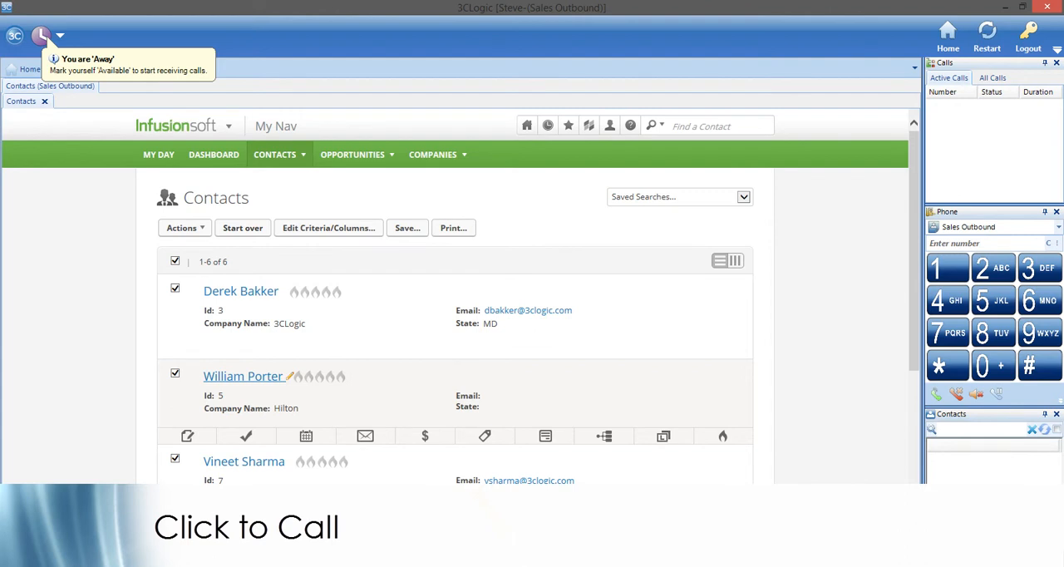
click(243, 375)
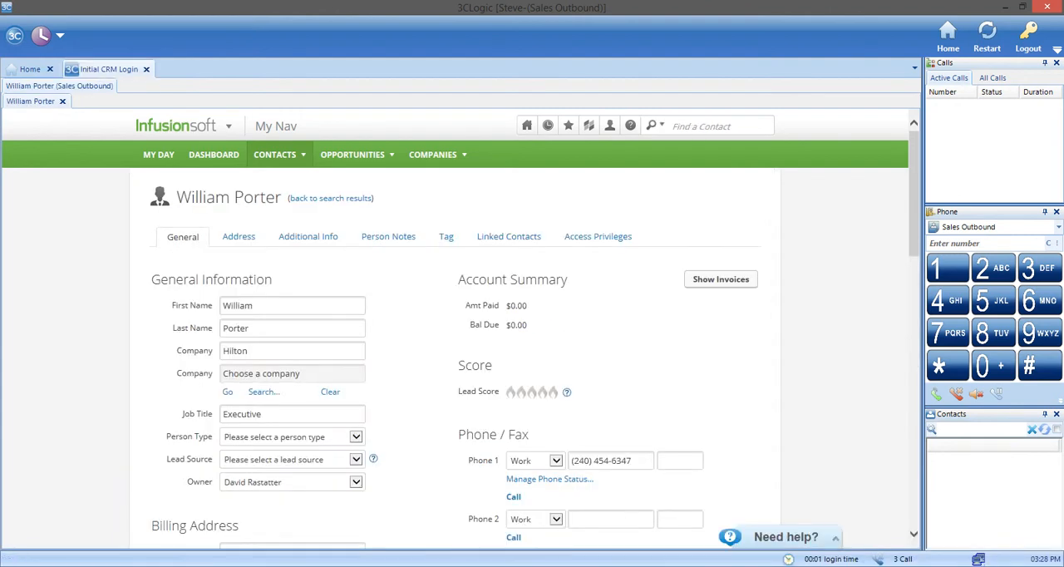
scroll(down, 3)
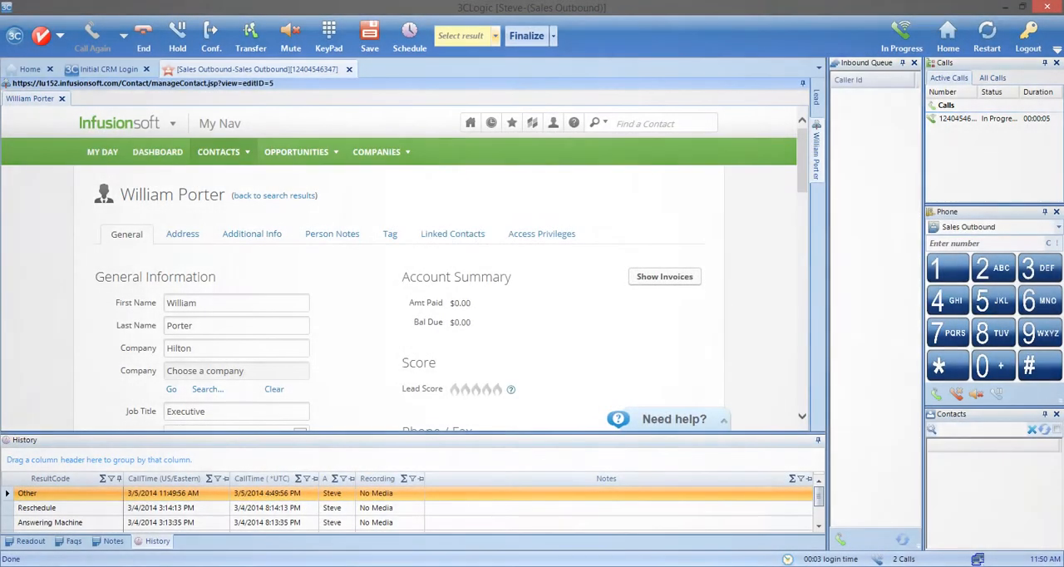
click(496, 35)
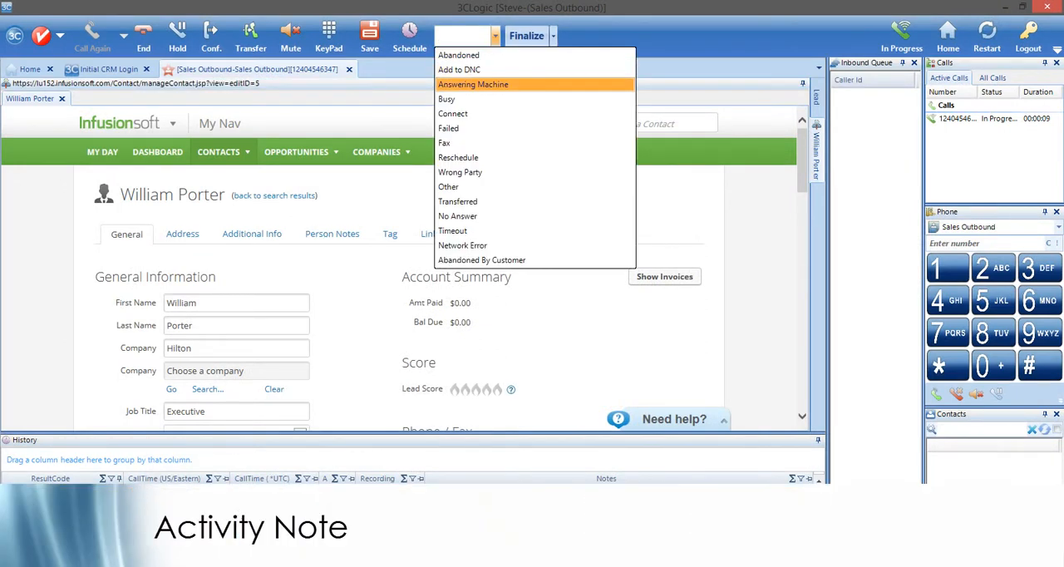
click(472, 83)
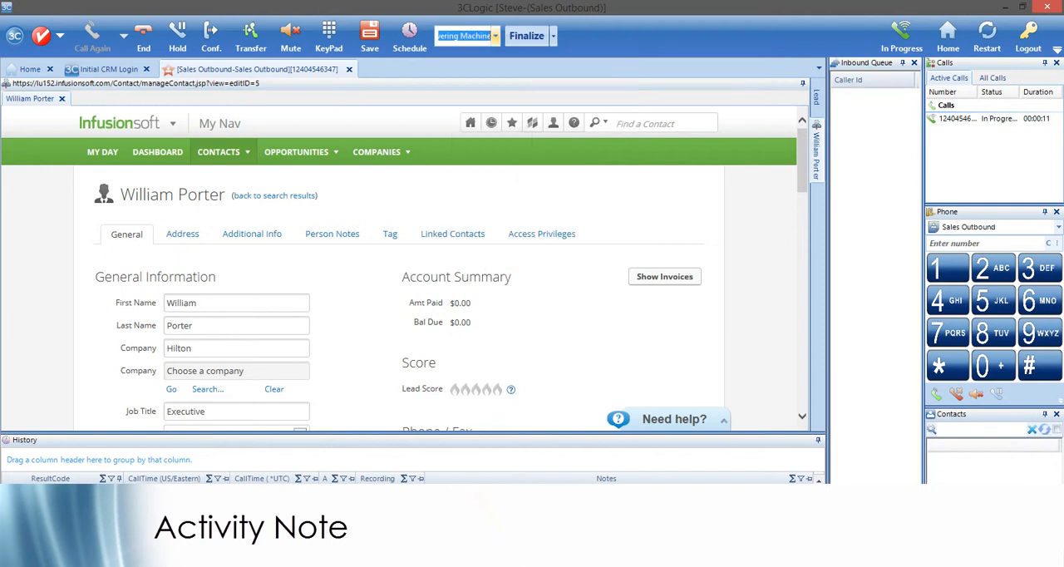
click(157, 542)
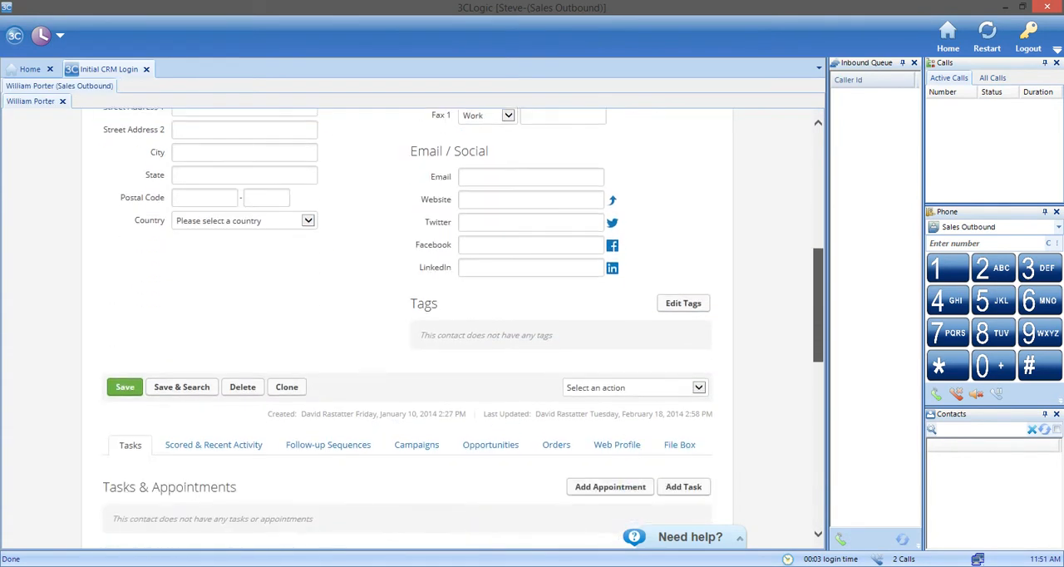
scroll(down, 3)
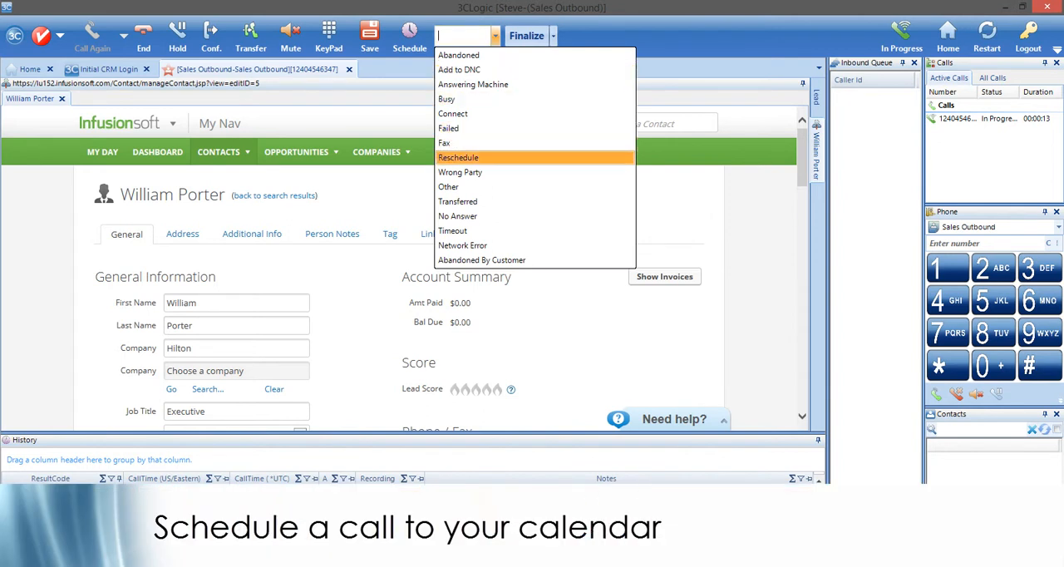
Disposition the call as Reschedule and view the all-day Reschedule appointment in My Day
click(459, 157)
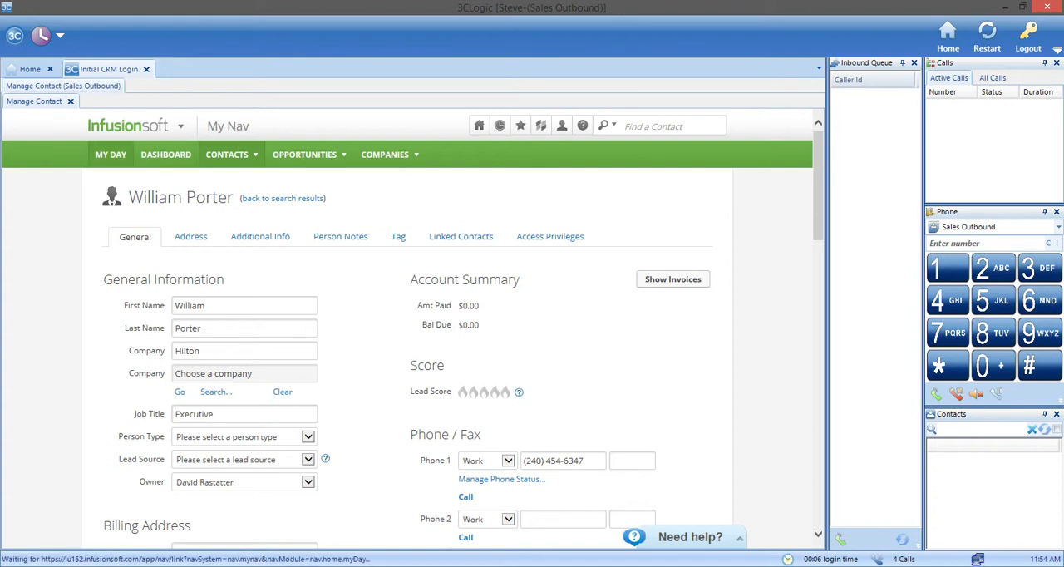
click(110, 153)
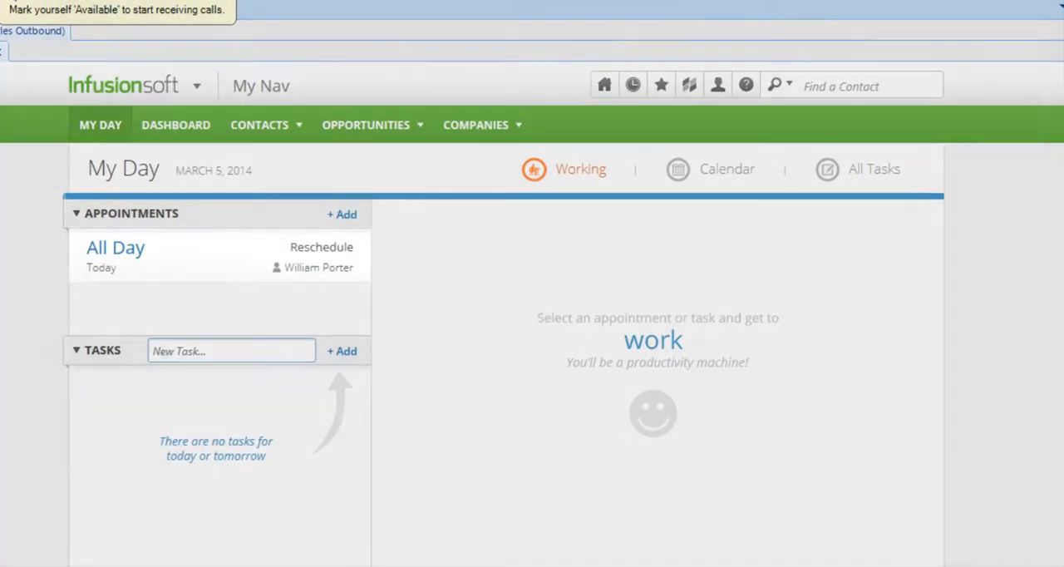
click(216, 256)
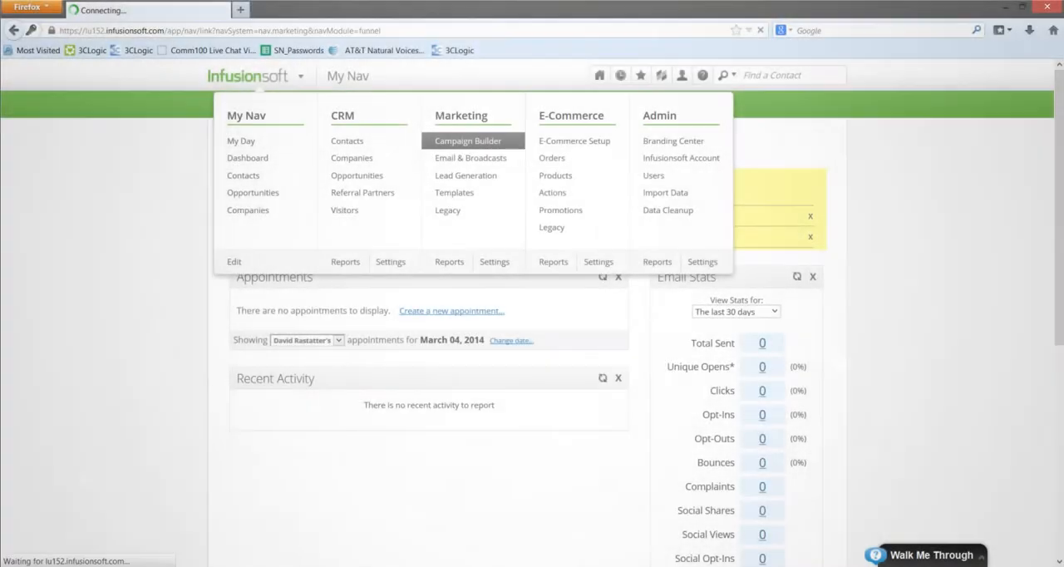
Reach the Send HTTP Post step inside the 'http post contacts into 3C Logic' campaign's sequence
click(468, 140)
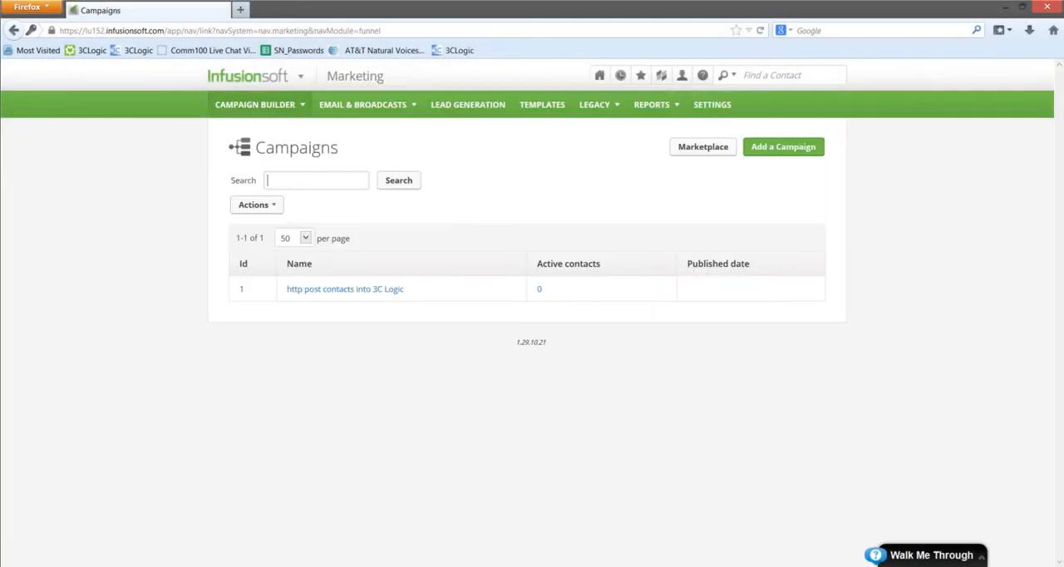
click(344, 289)
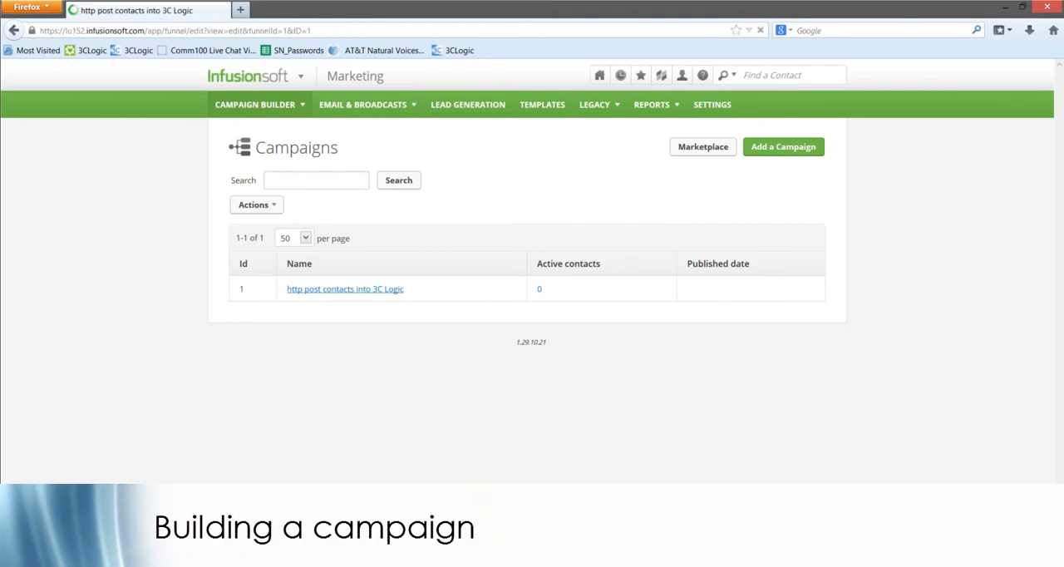
click(344, 290)
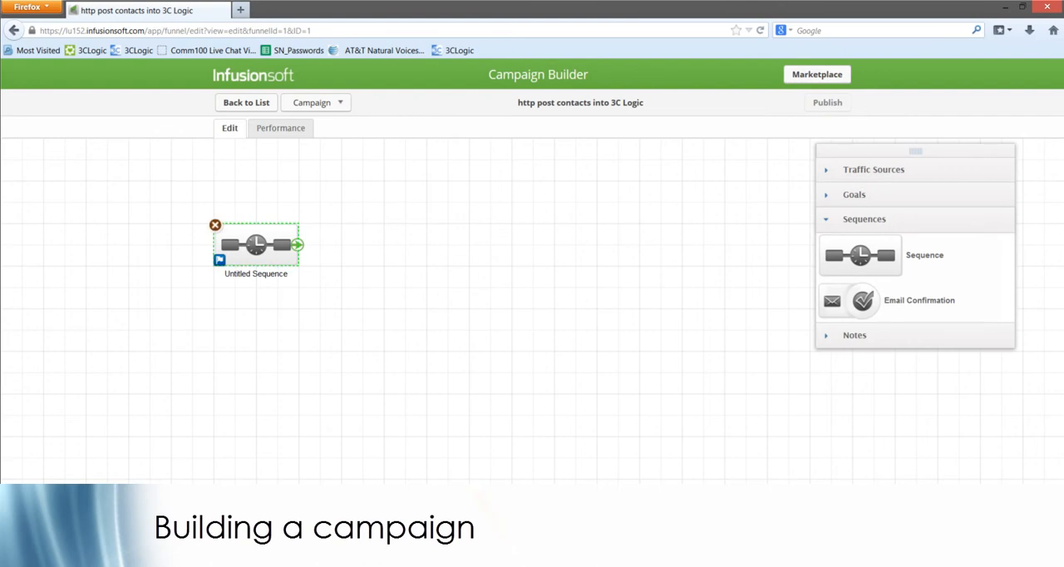
double_click(256, 243)
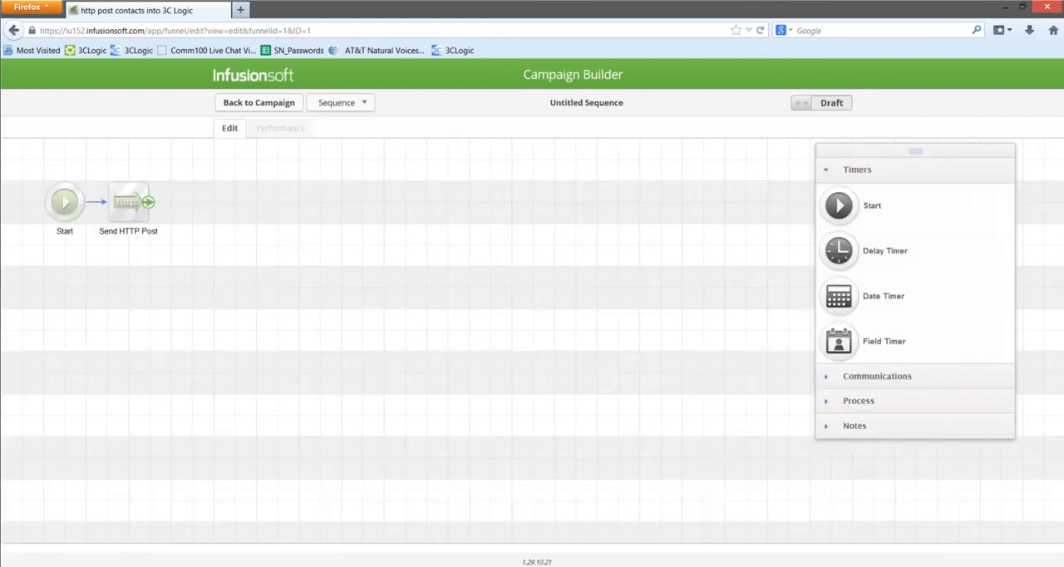
double_click(128, 203)
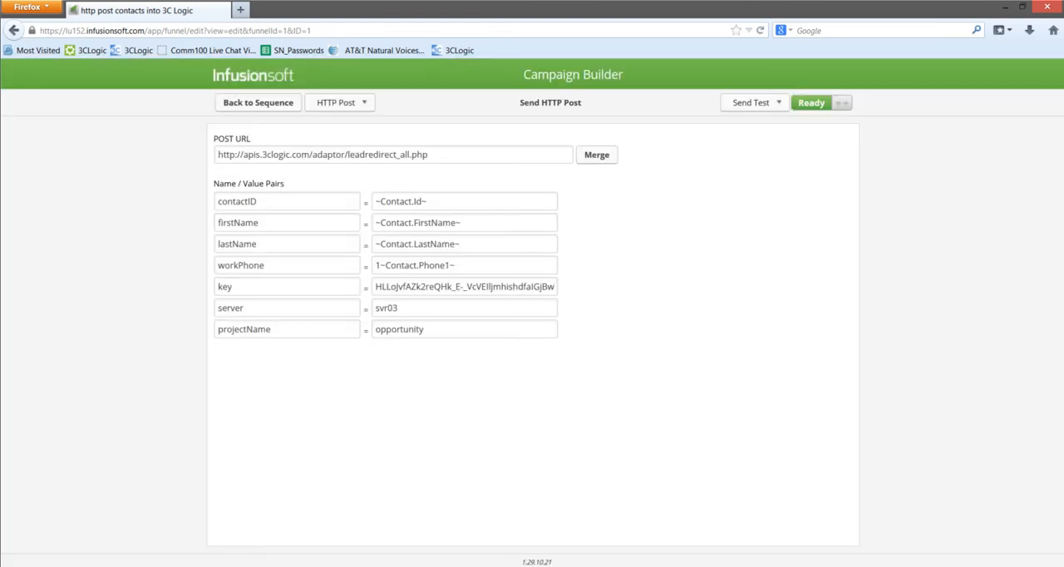